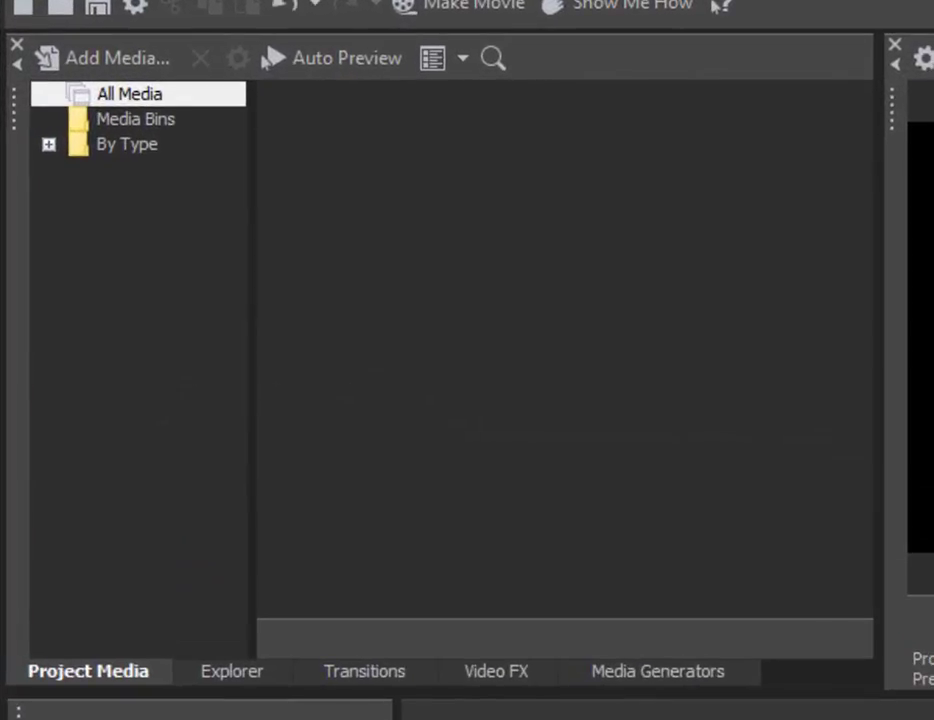
pyautogui.moveTo(100, 73)
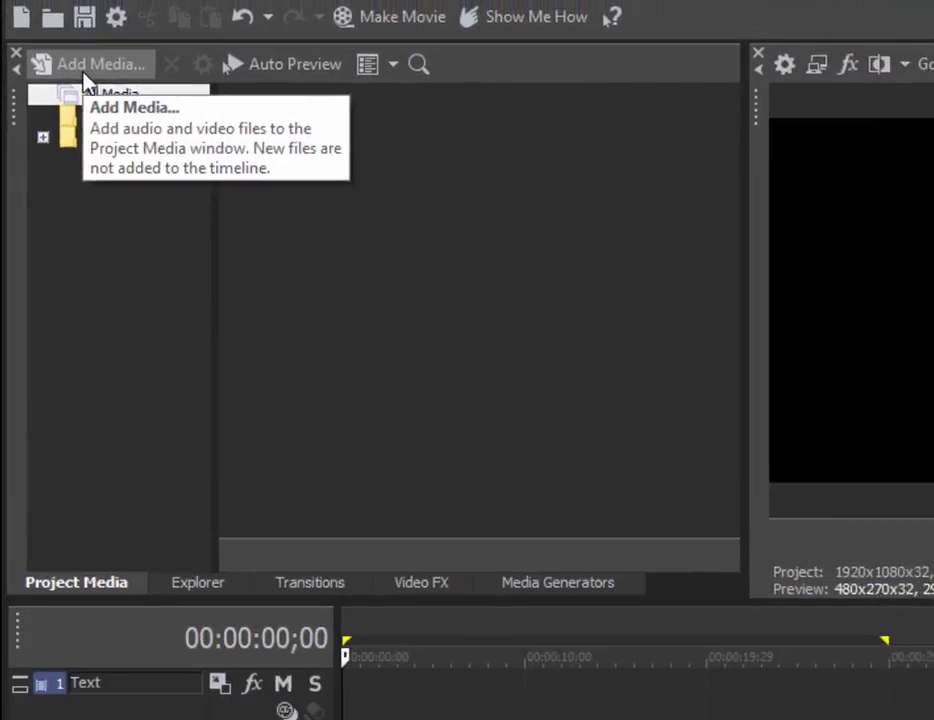
# Open Add Media and select FarmersMarket.m2ts in the Florida folder on drive F:.
pyautogui.click(90, 62)
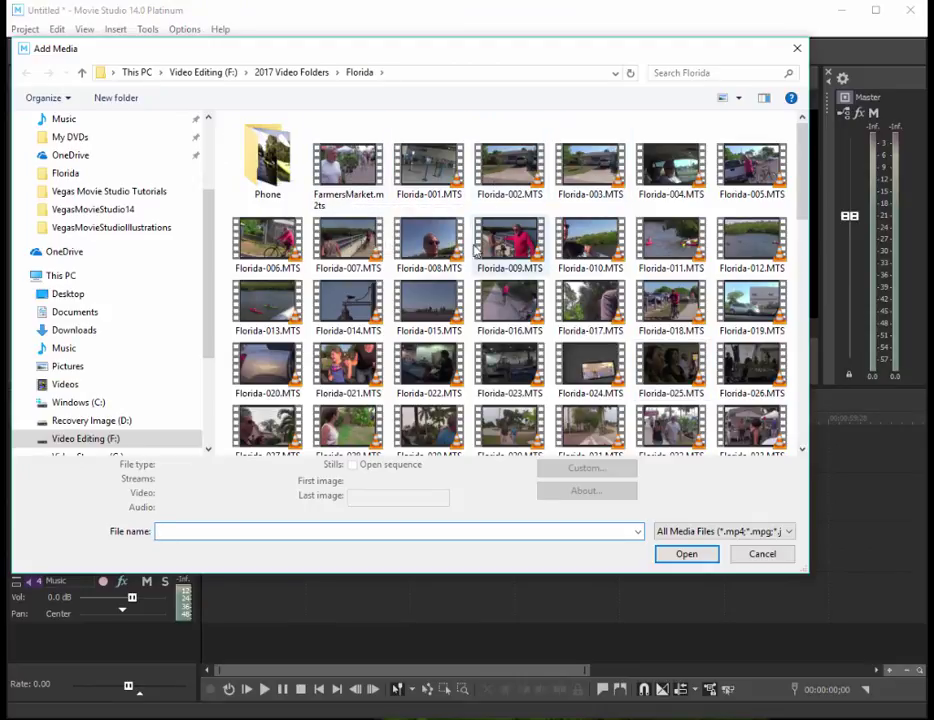
pyautogui.click(348, 160)
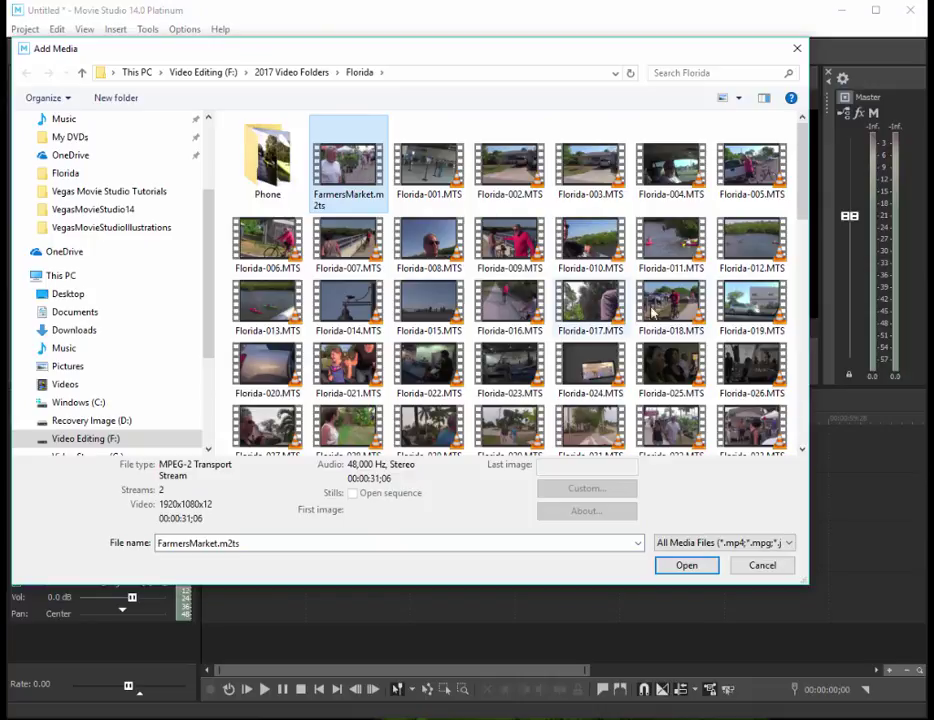
pyautogui.moveTo(362, 340)
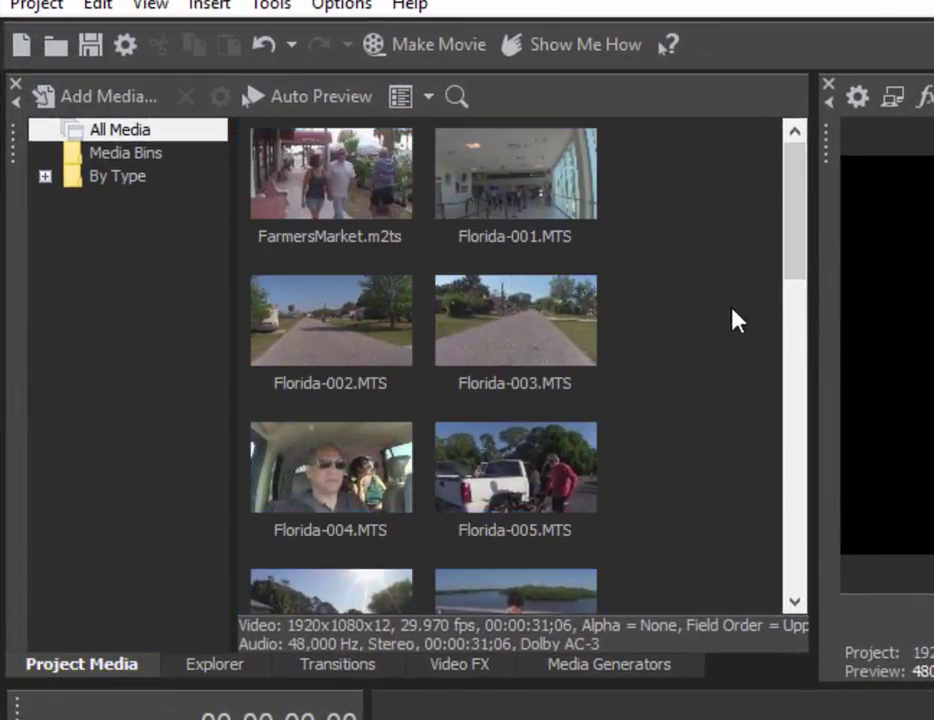
pyautogui.moveTo(513, 200)
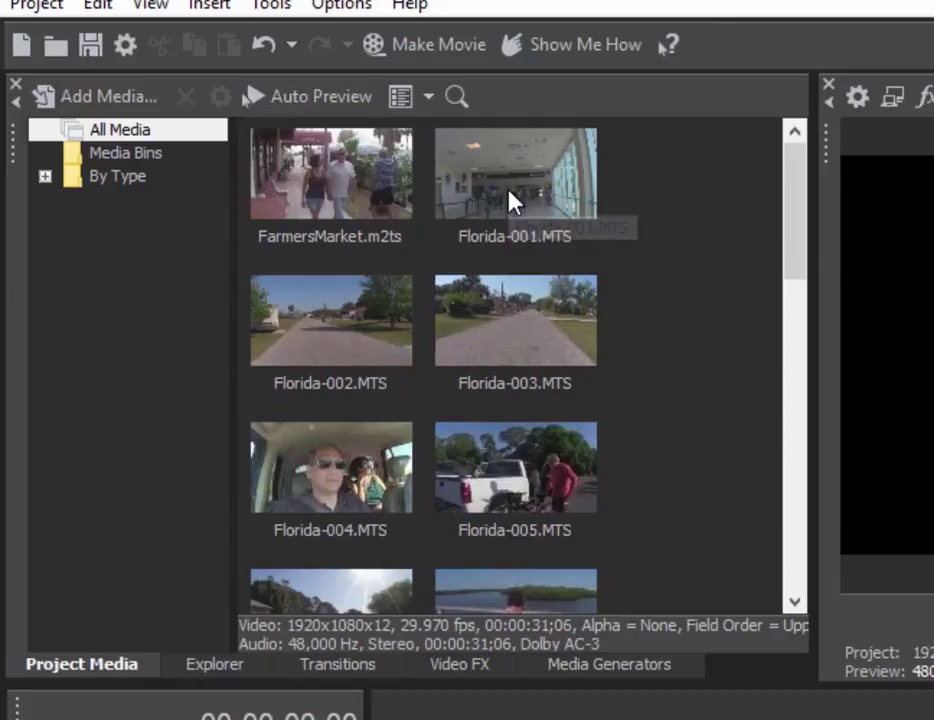
pyautogui.moveTo(513, 197)
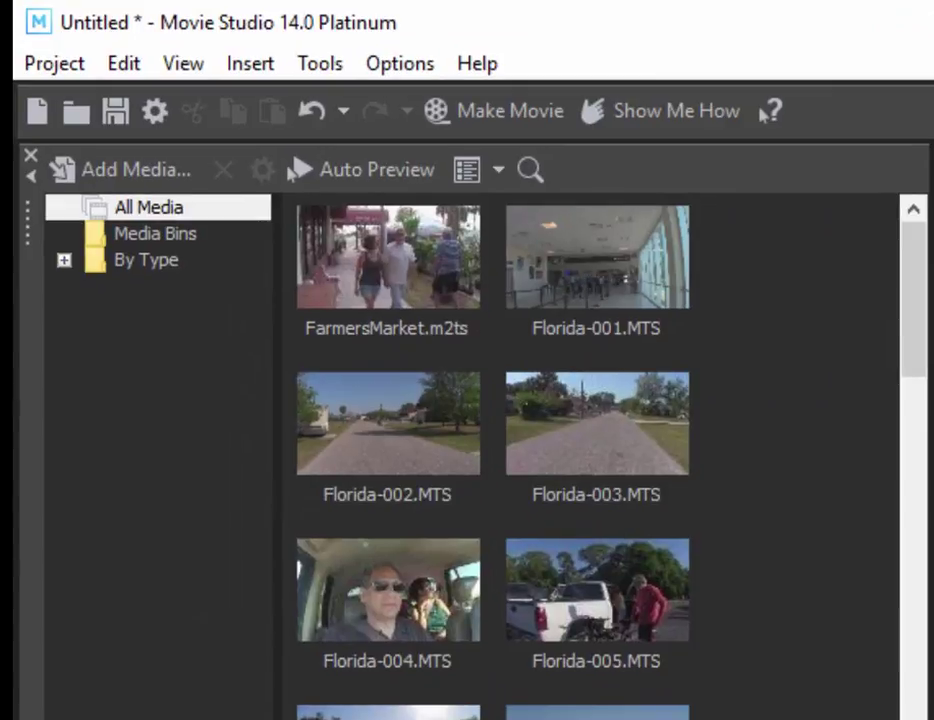
# Open Device Explorer from View > Window to list the AVCHD camcorder clips.
pyautogui.click(183, 63)
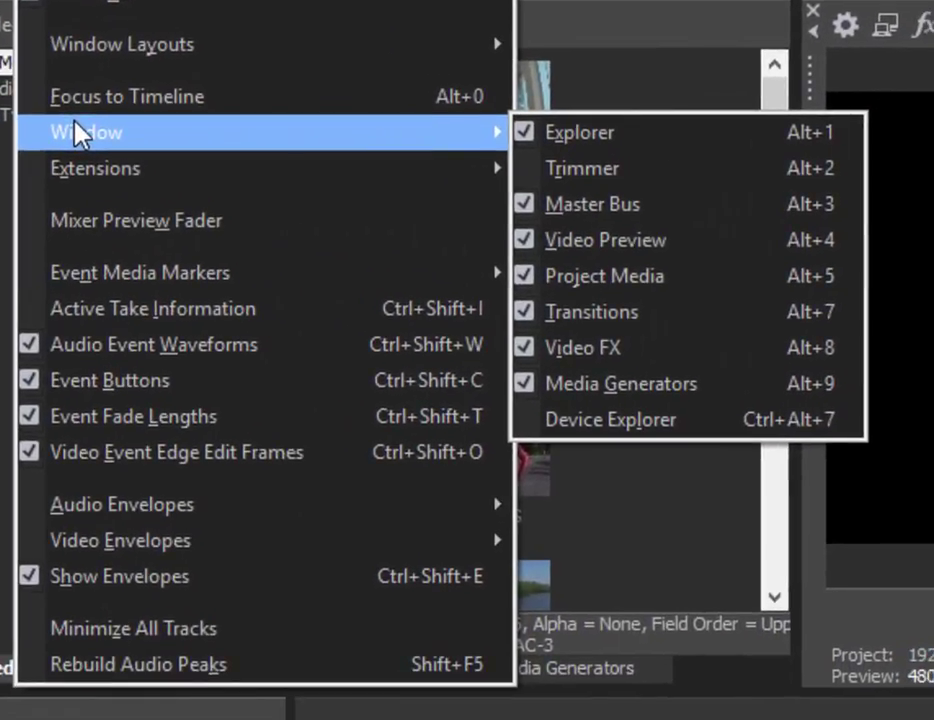
pyautogui.moveTo(621, 388)
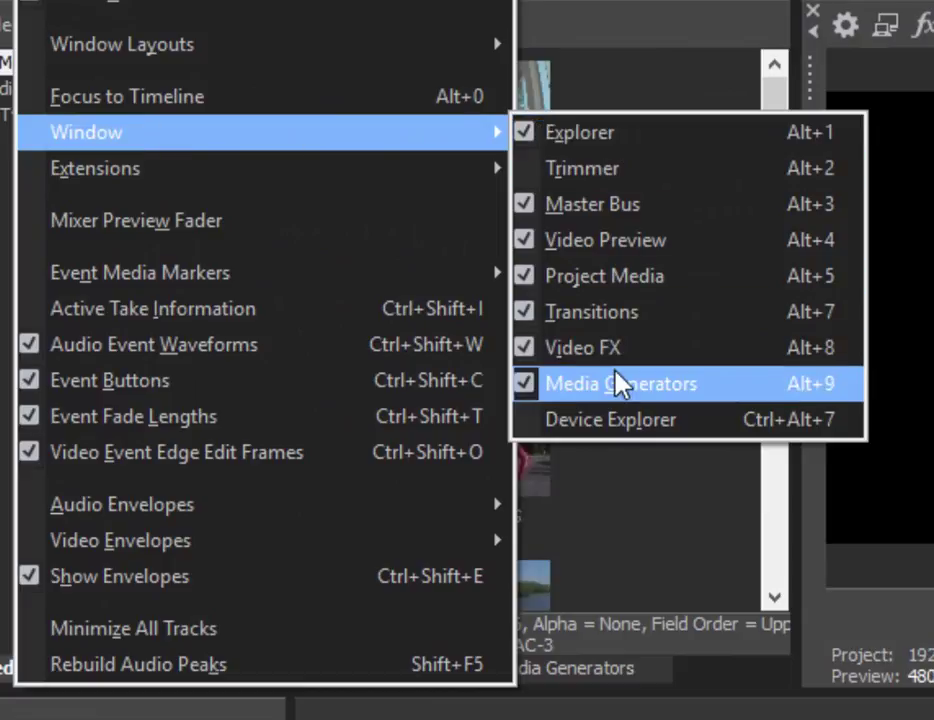
pyautogui.moveTo(620, 434)
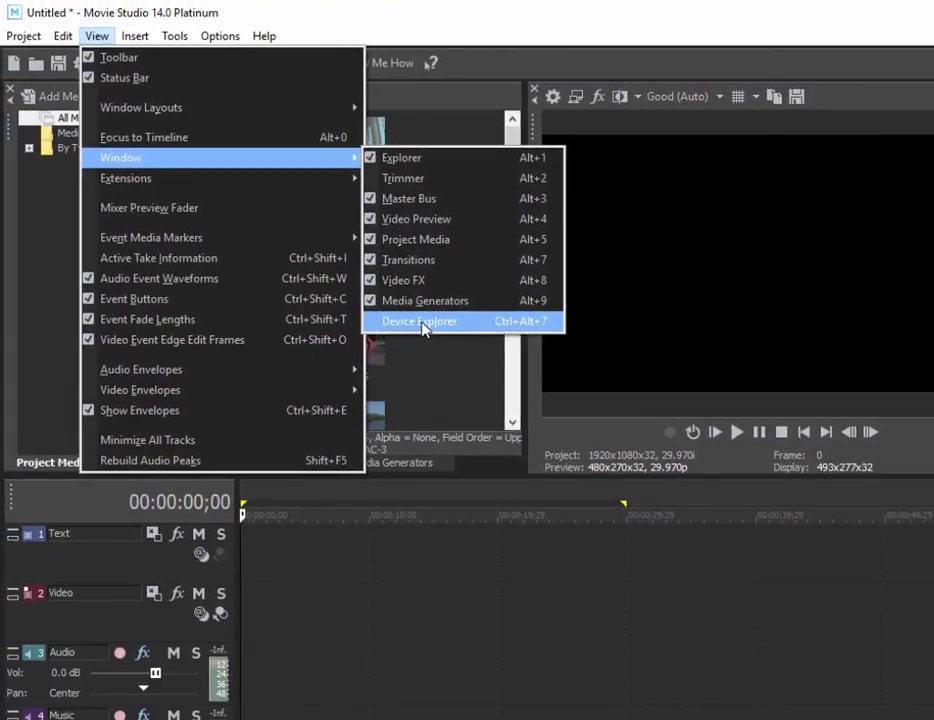
pyautogui.click(418, 321)
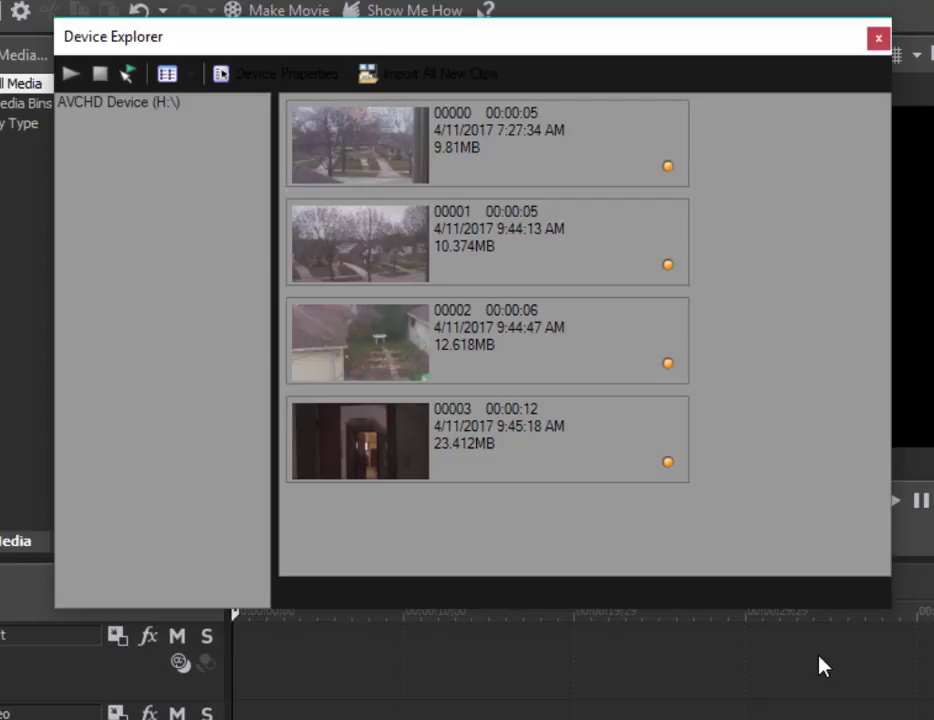
pyautogui.moveTo(361, 155)
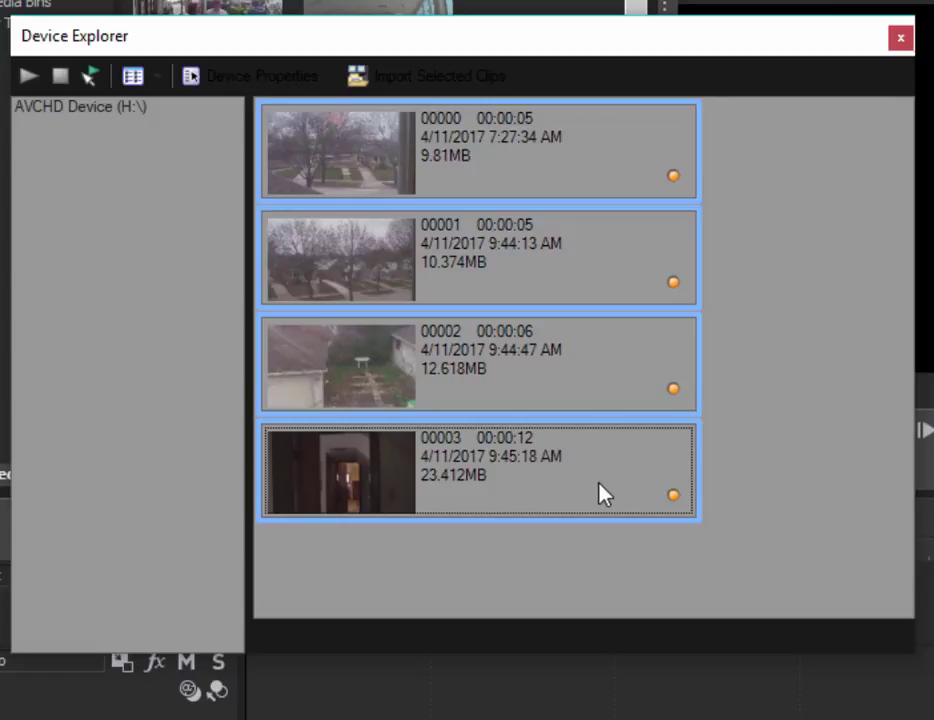
pyautogui.moveTo(612, 492)
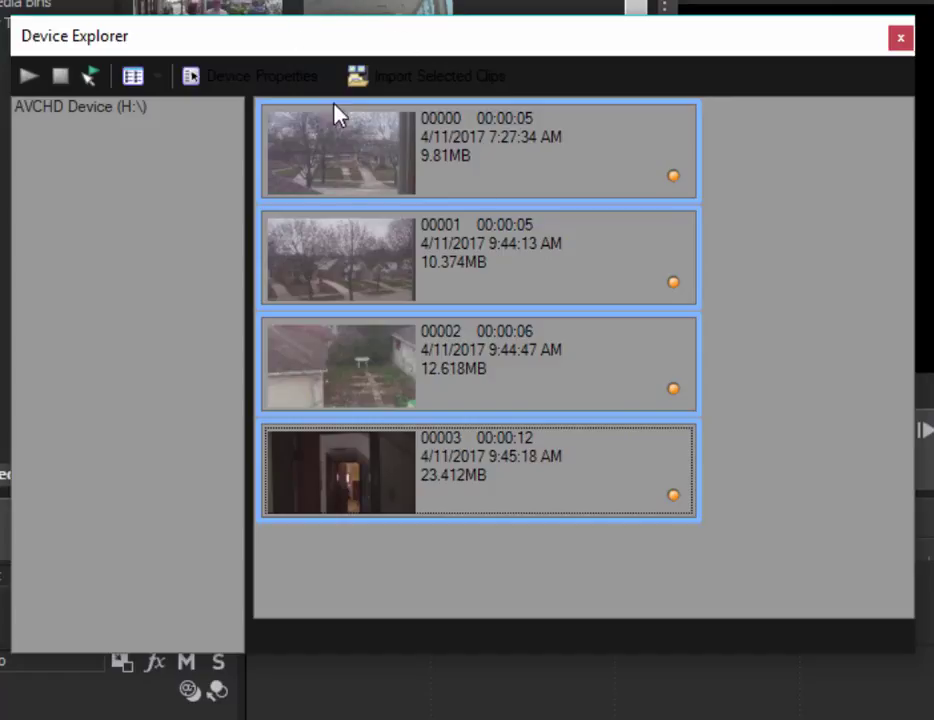
pyautogui.moveTo(357, 89)
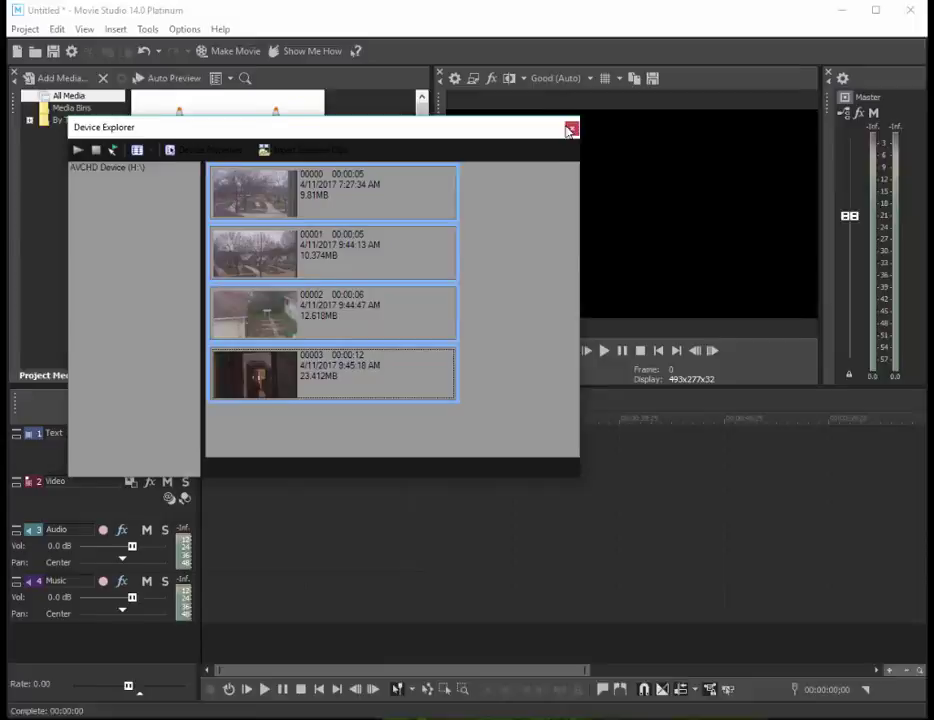
# Close Device Explorer to view the four camcorder clips in Project Media.
pyautogui.click(569, 130)
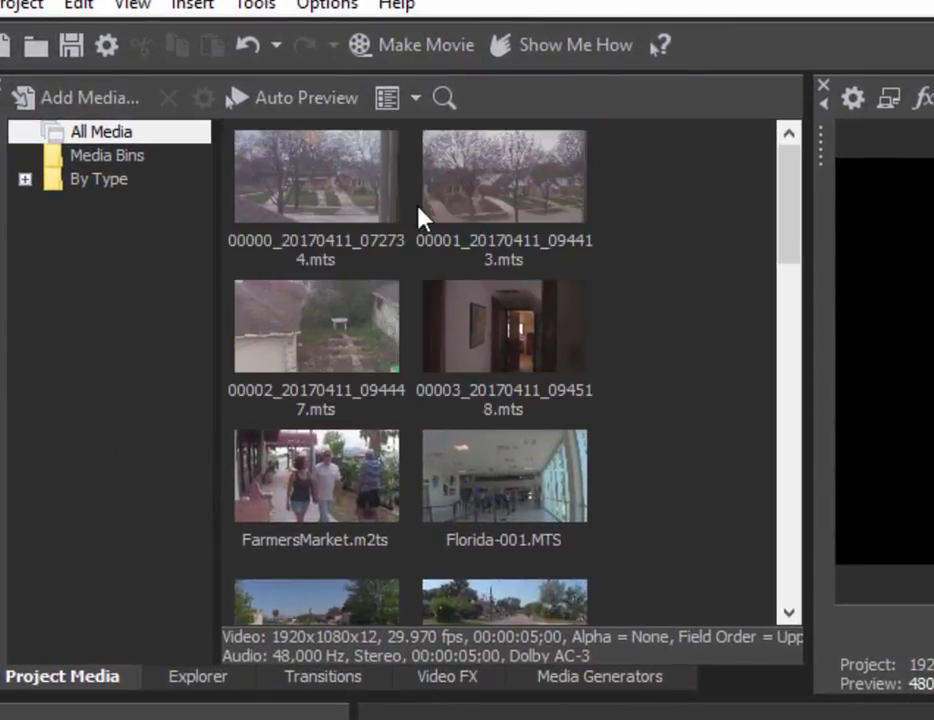
pyautogui.moveTo(697, 196)
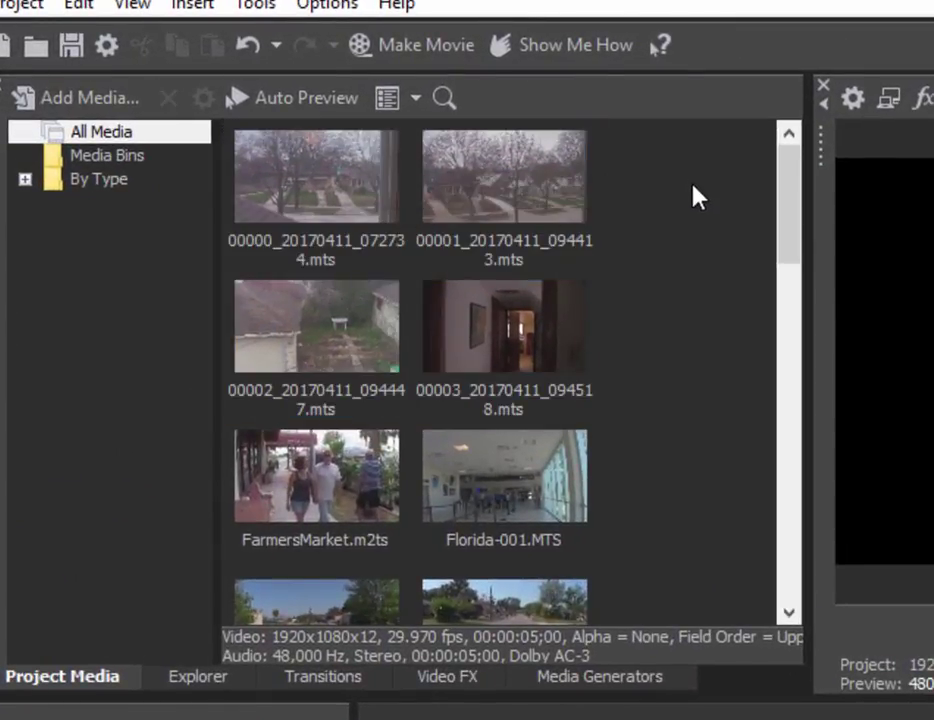